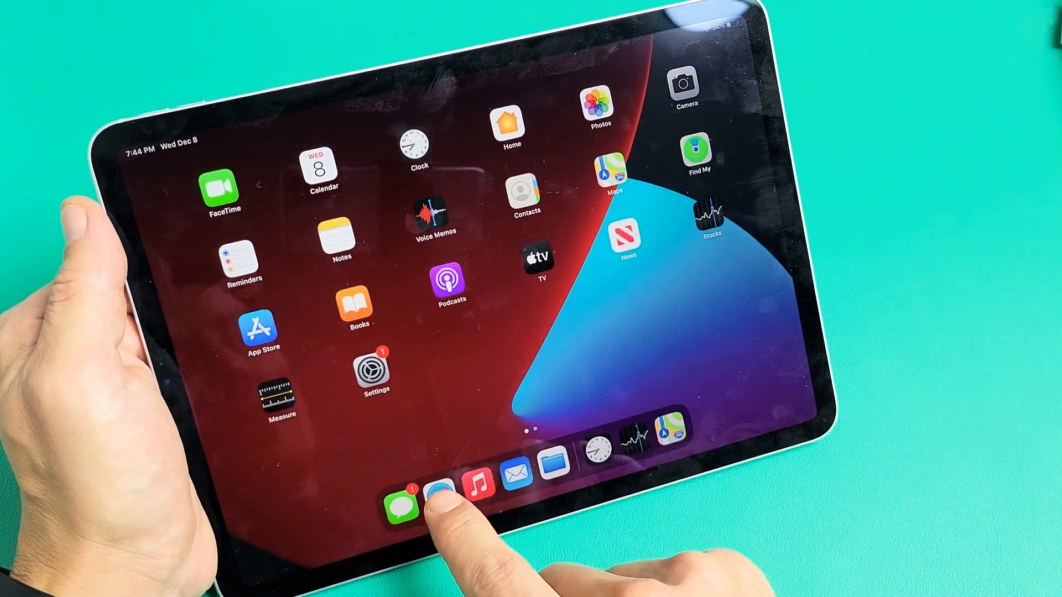
Launch Safari from the Dock.
left_click(437, 503)
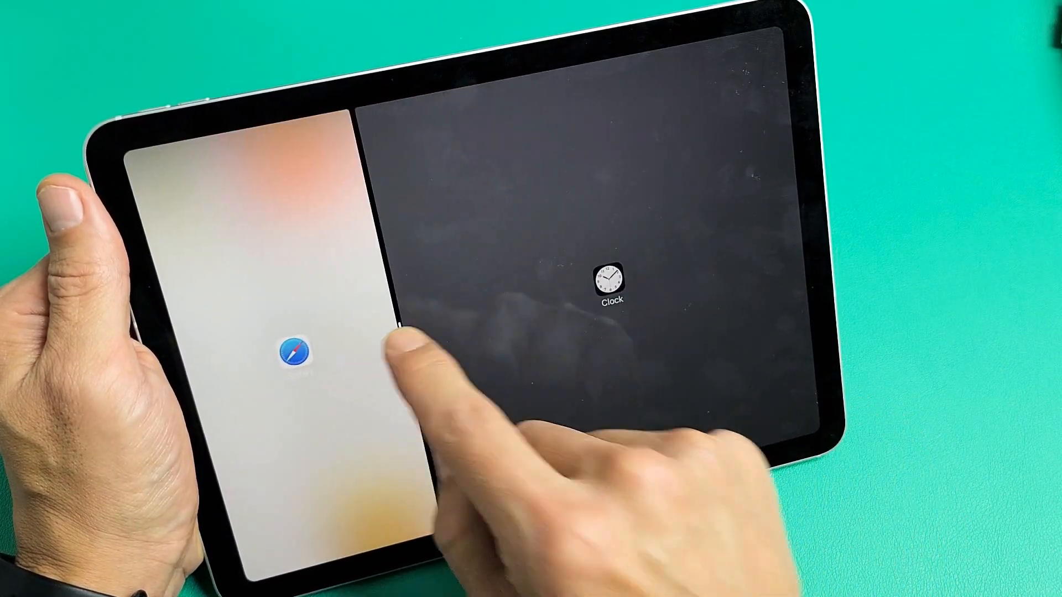
left_click(608, 284)
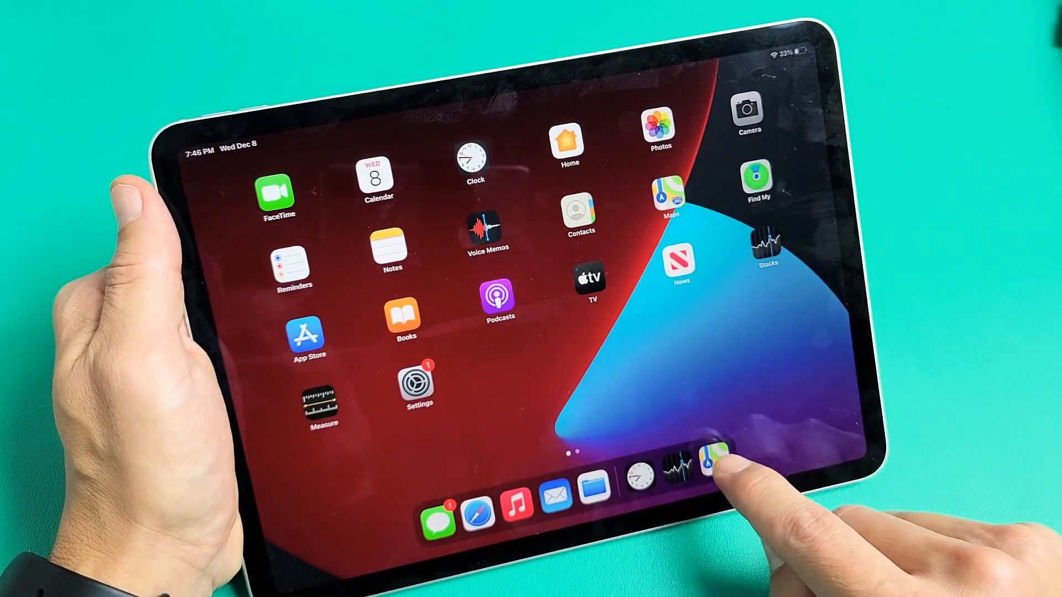
Open Photos so it joins the recent apps in the Dock.
left_click(706, 462)
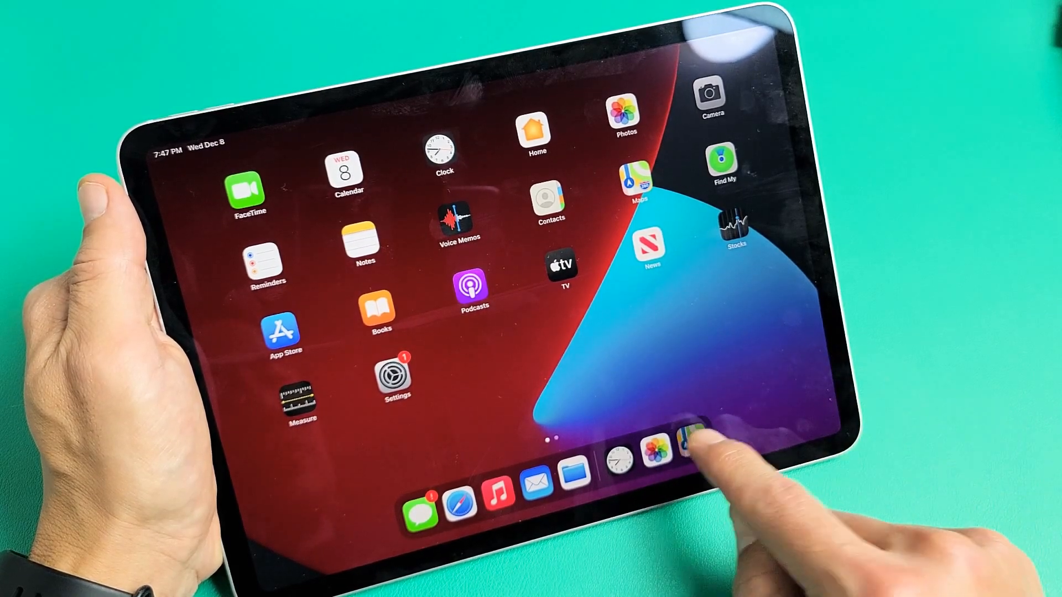
Open Maps, add Photos beside it in Split View, and return to the library grid.
left_click(635, 177)
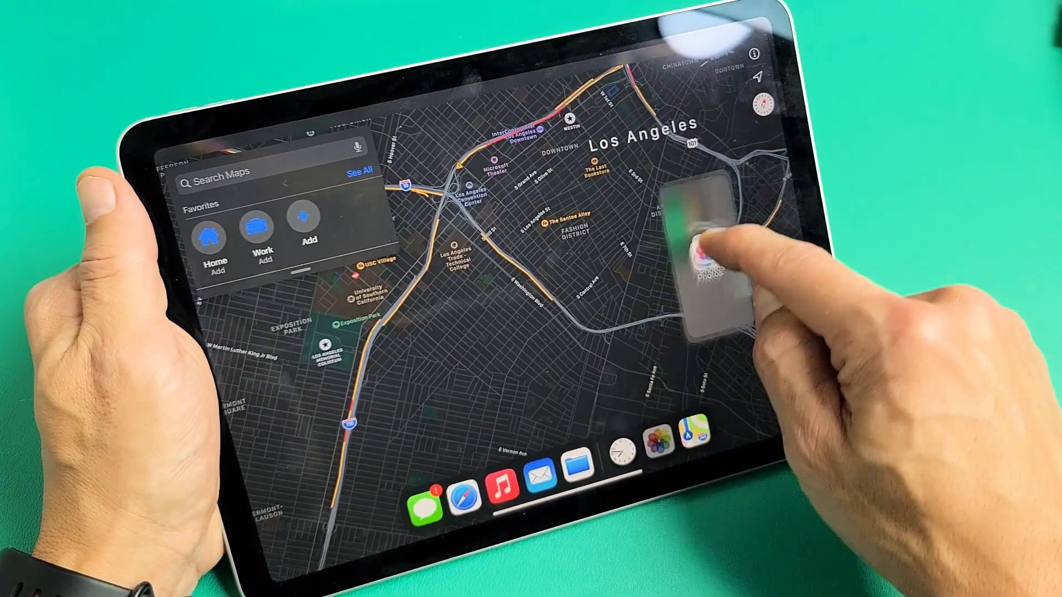
left_click(701, 262)
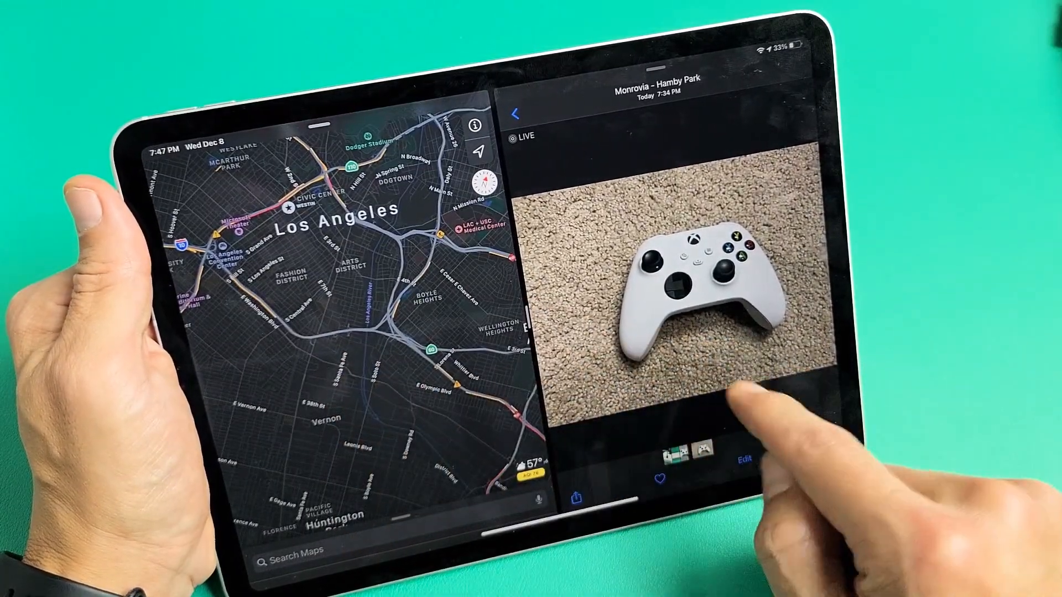
left_click(517, 110)
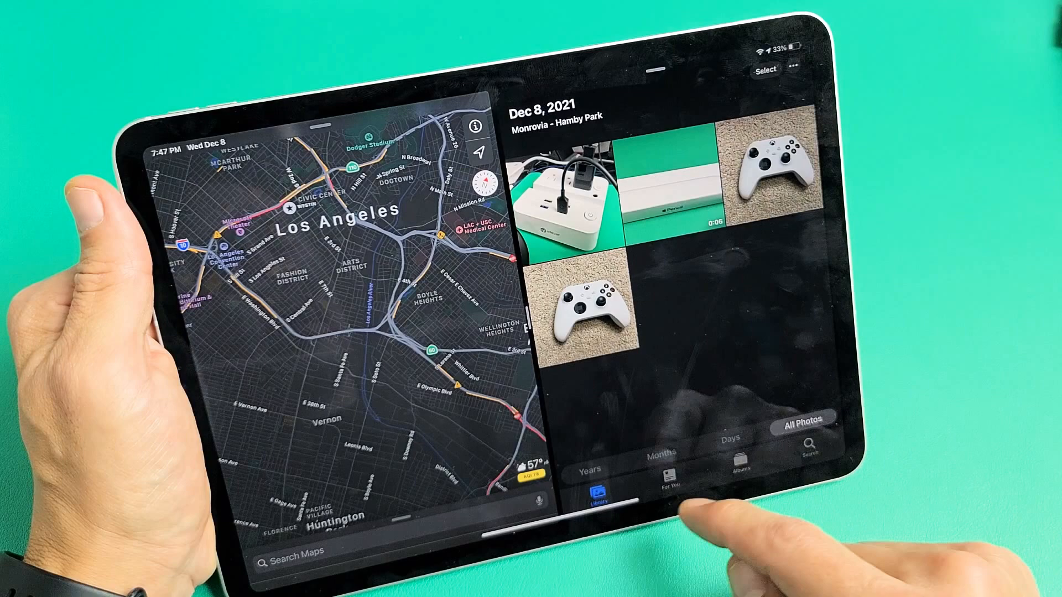